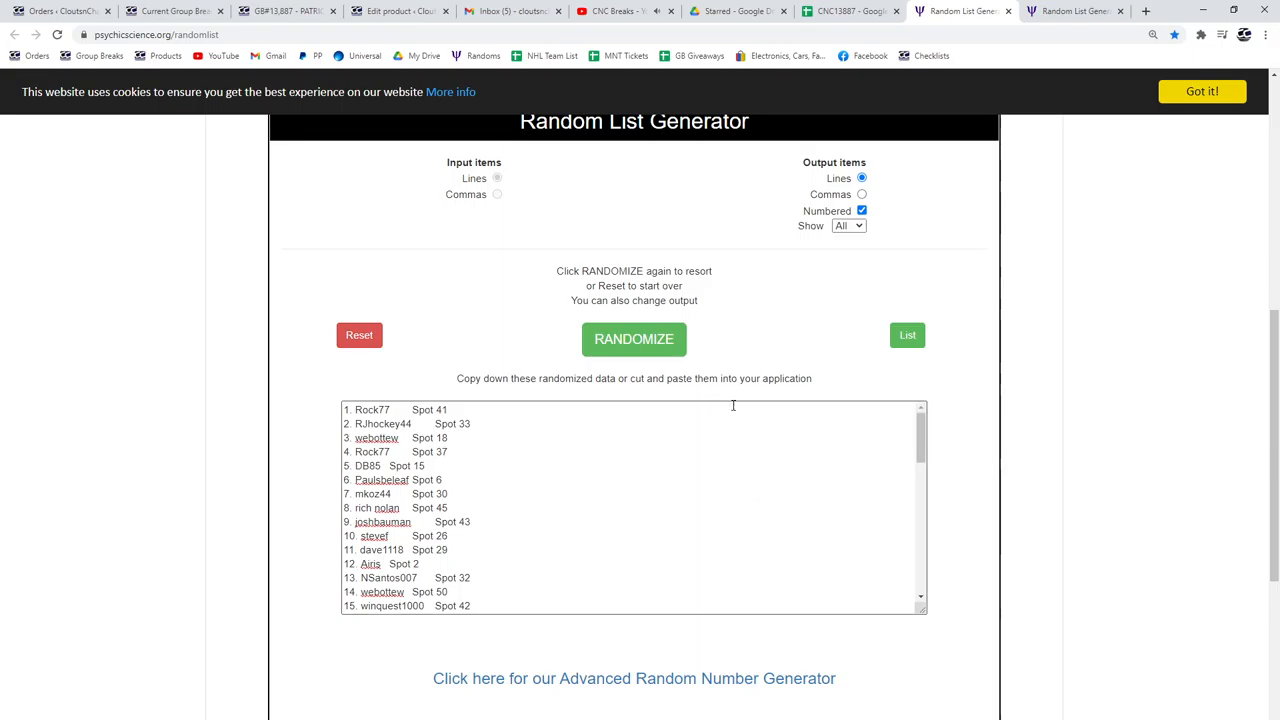
Step: Copy the shuffled name/spot list into the sheet, then the shuffled card item list
left_click(634, 338)
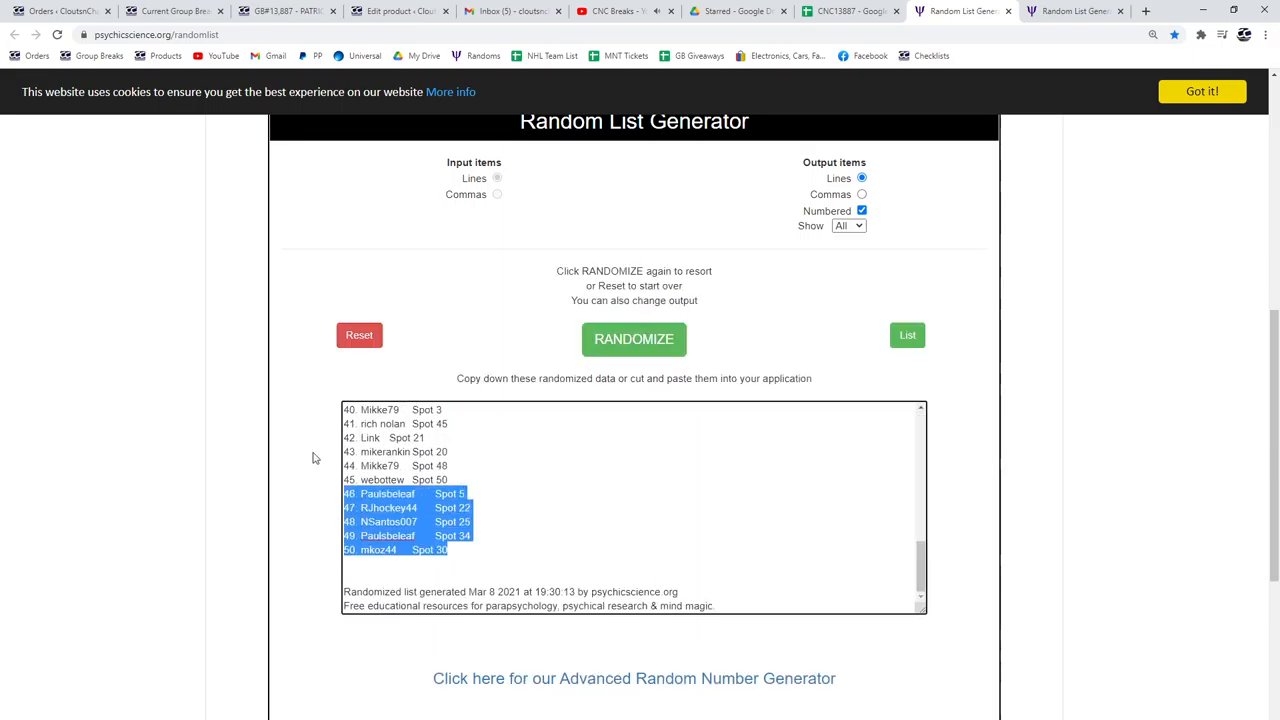
left_click(850, 12)
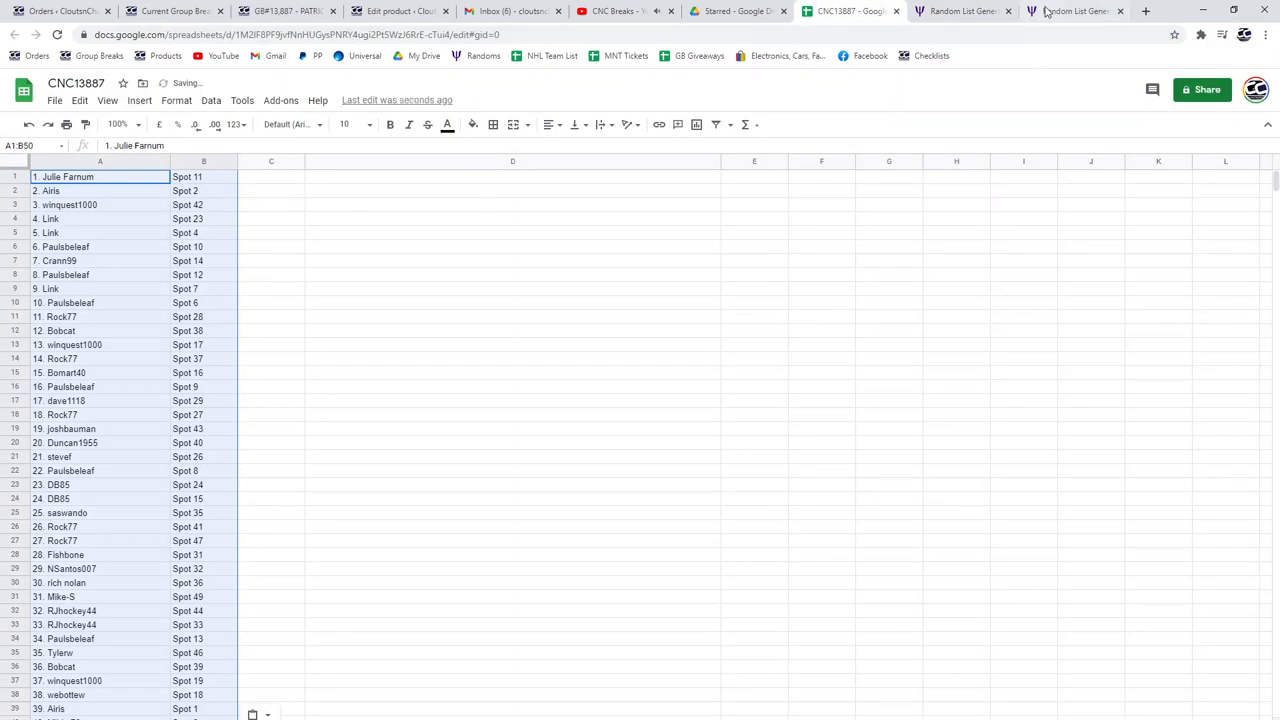
left_click(1076, 12)
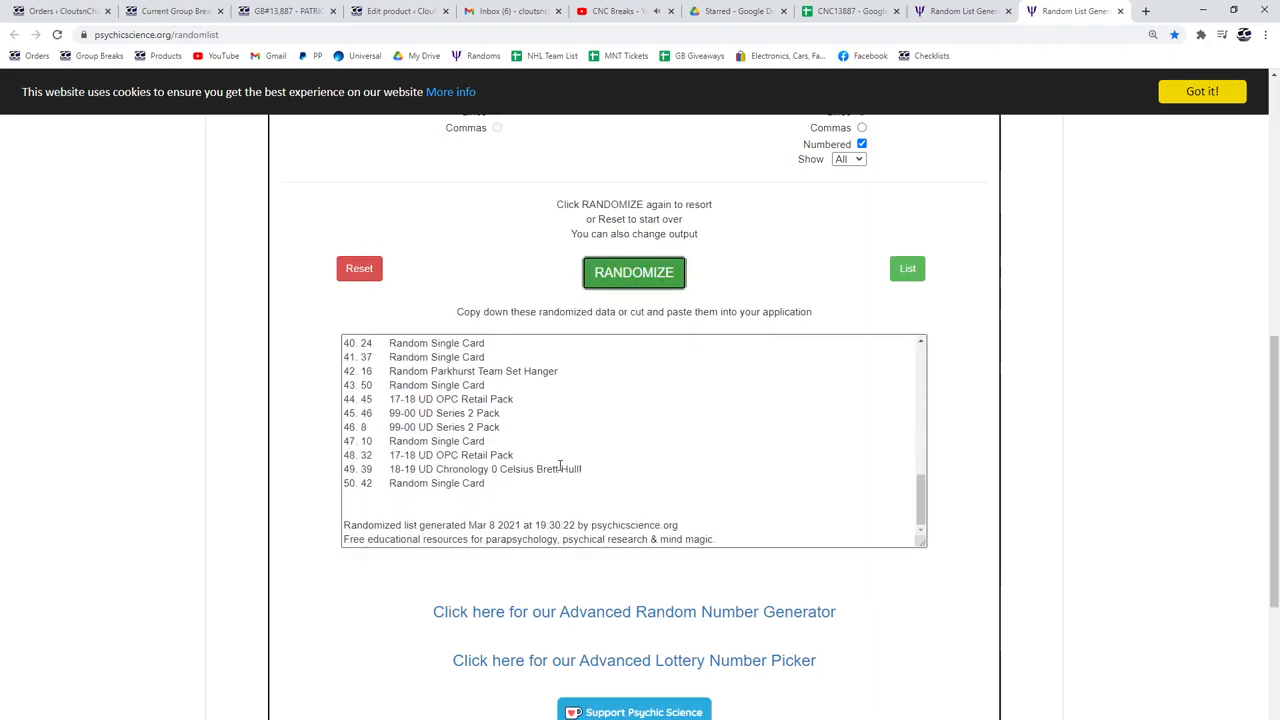
left_click(634, 272)
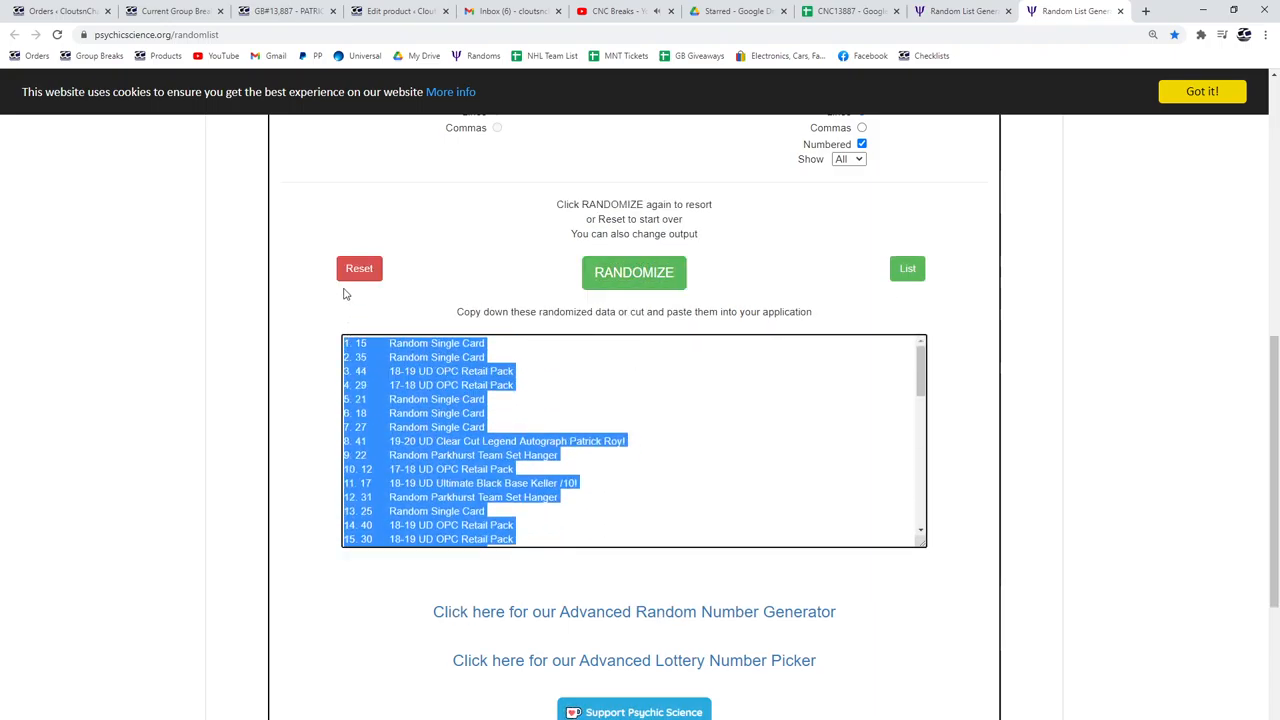
left_click(844, 12)
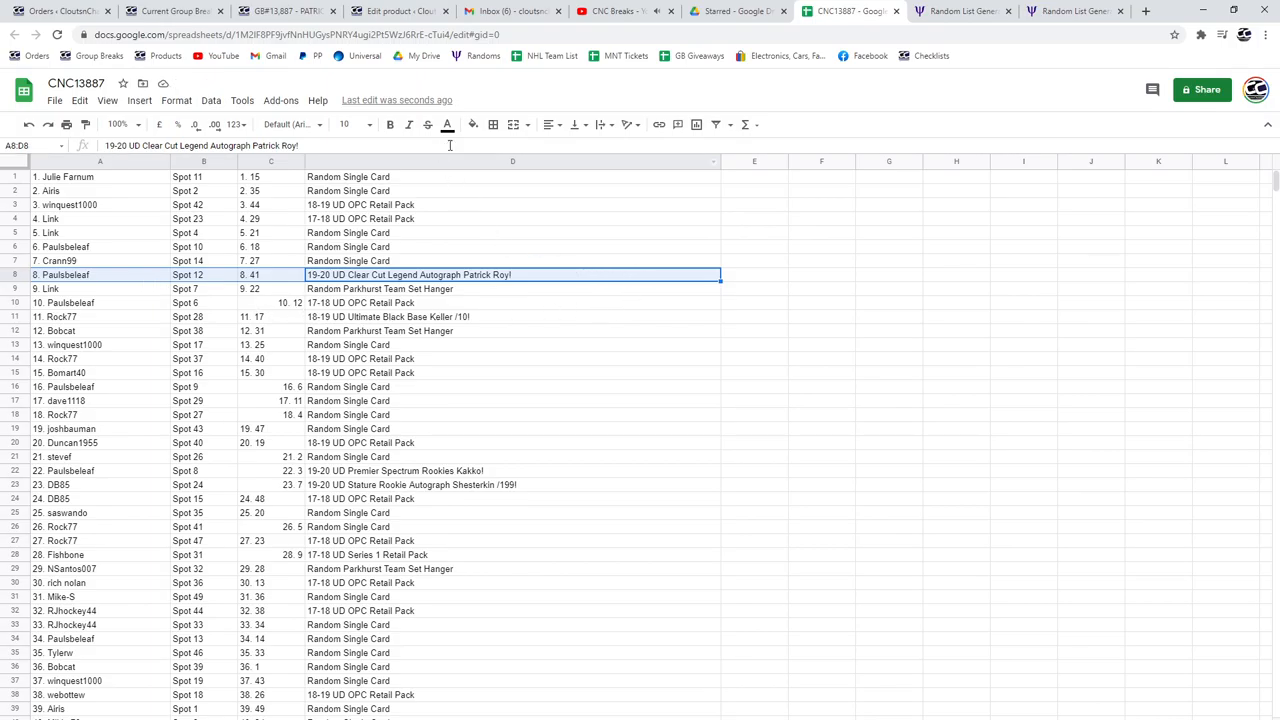
Step: Paste the card list into column C and bold the winning hit rows 8, 11 and 22
left_click(388, 124)
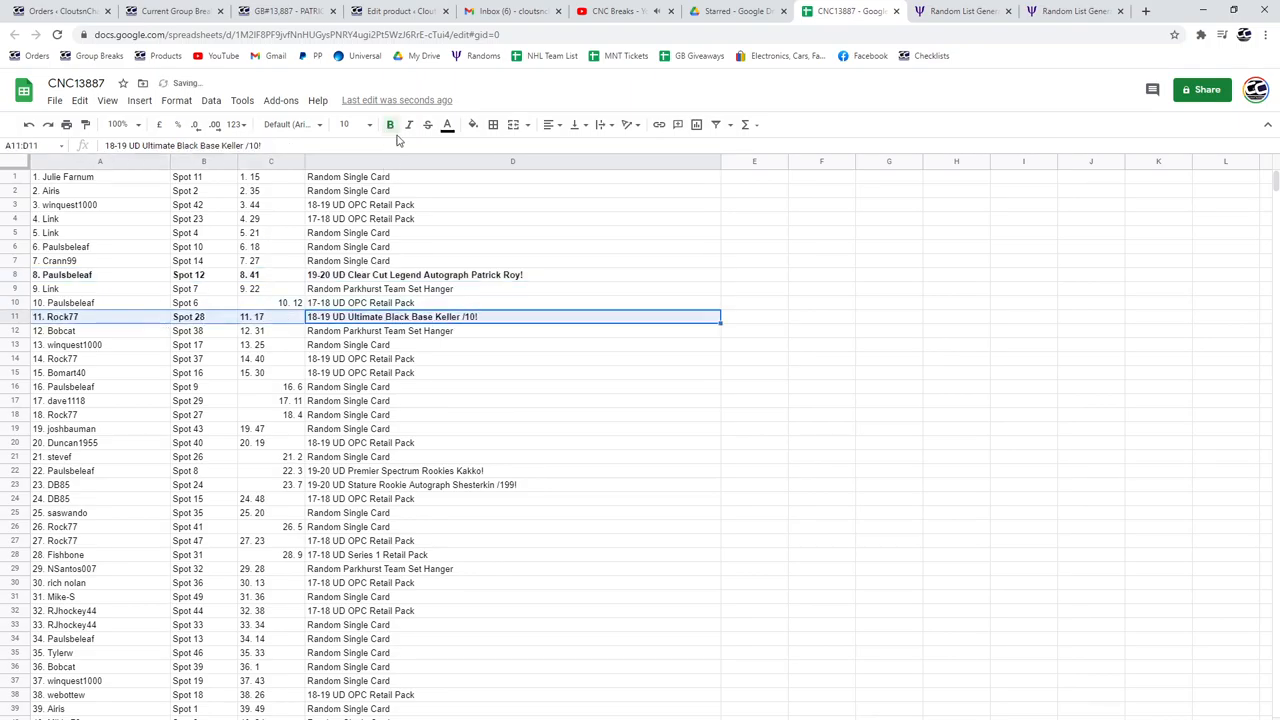
scroll("down", 3)
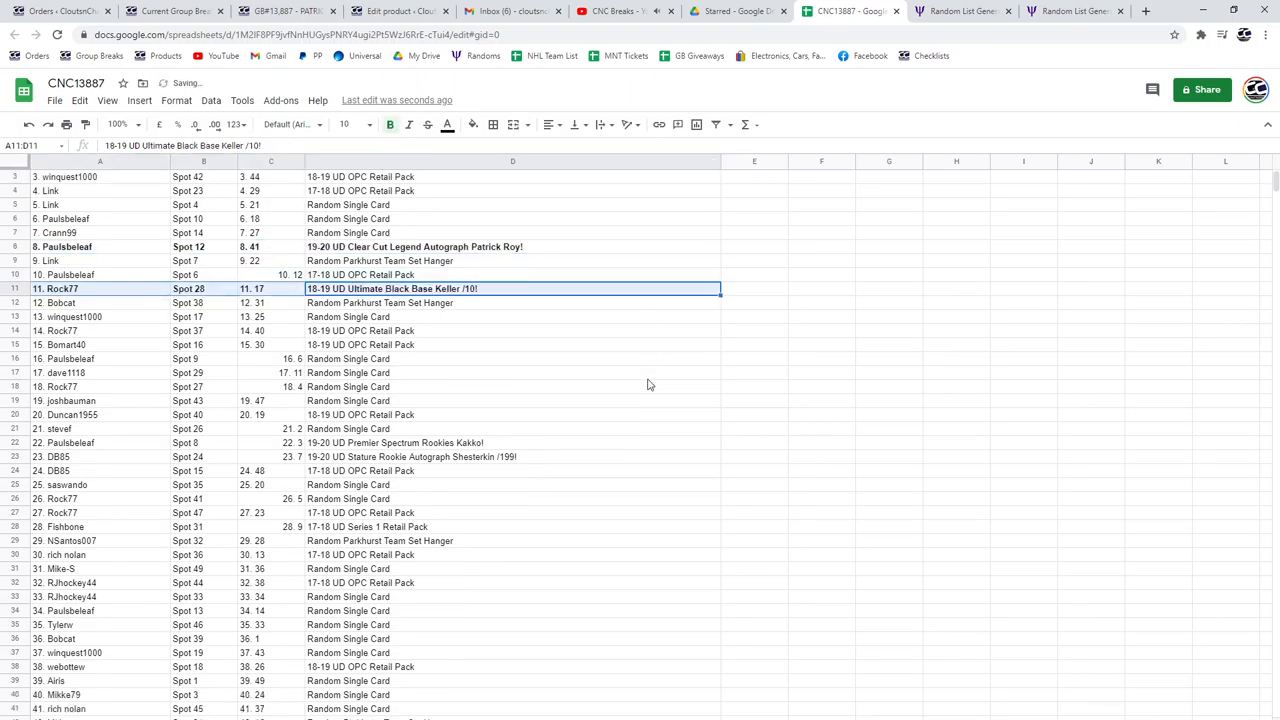
left_click(394, 330)
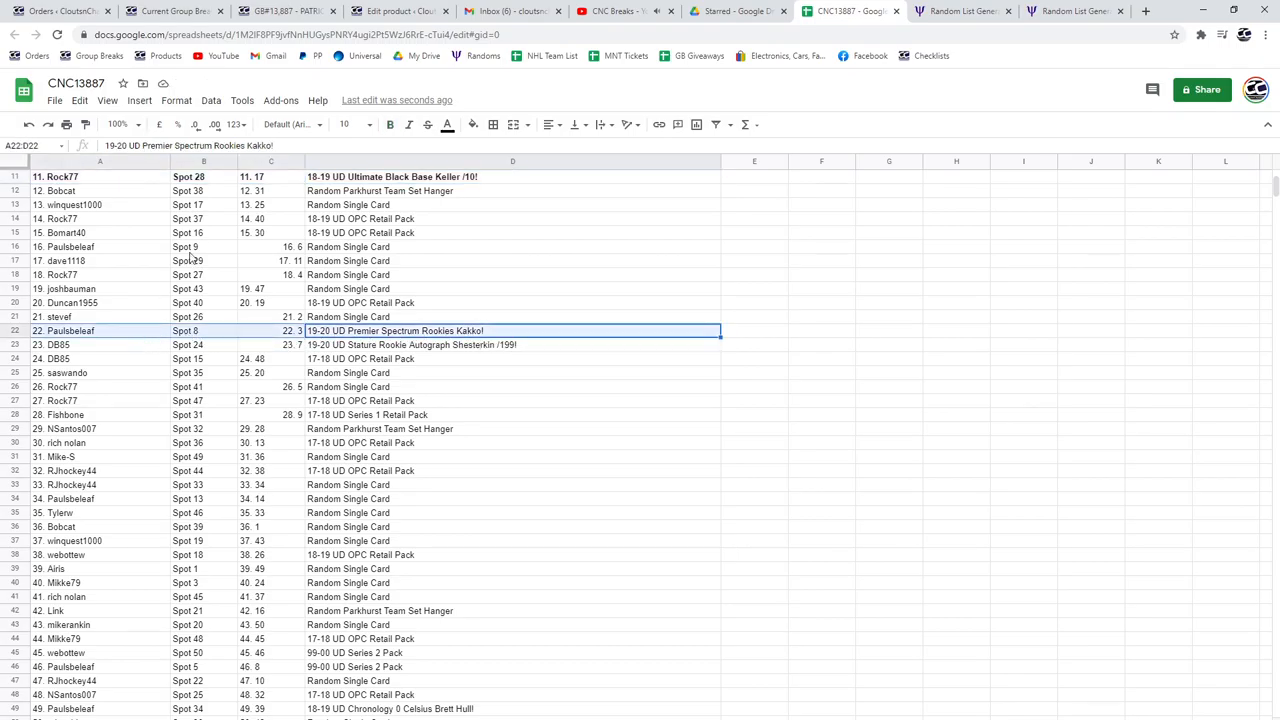
left_click(390, 124)
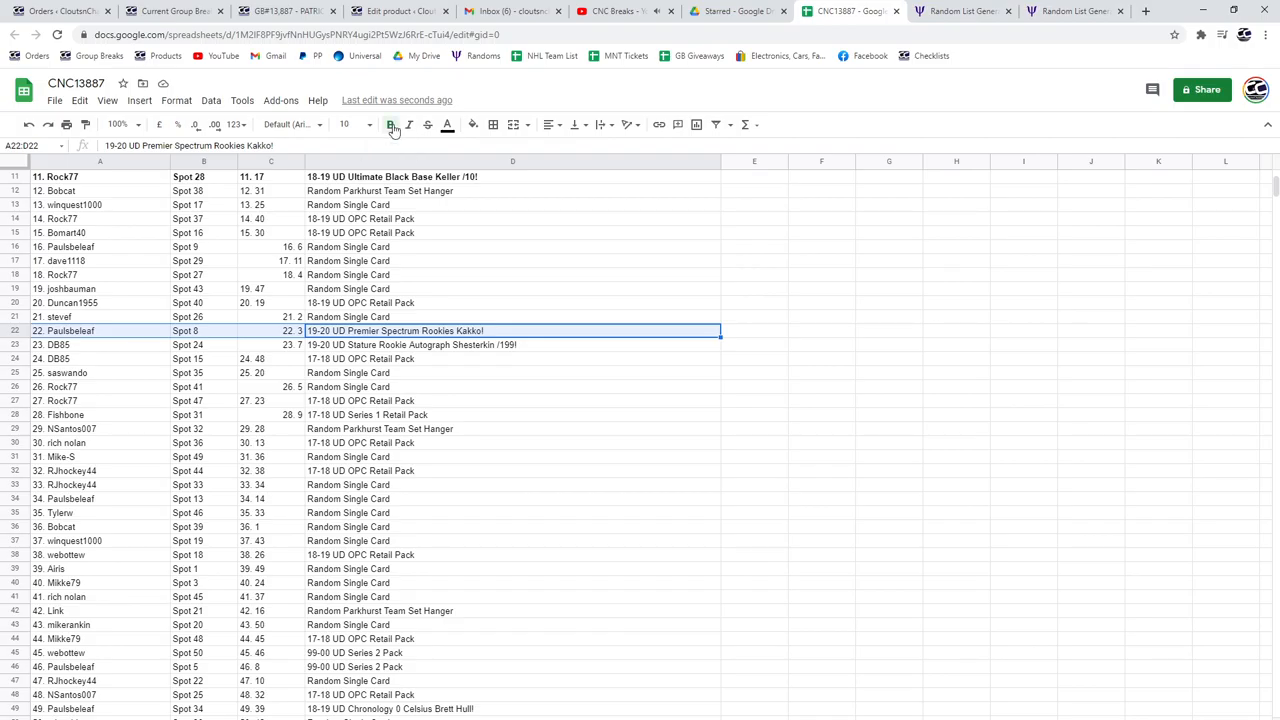
left_click(512, 344)
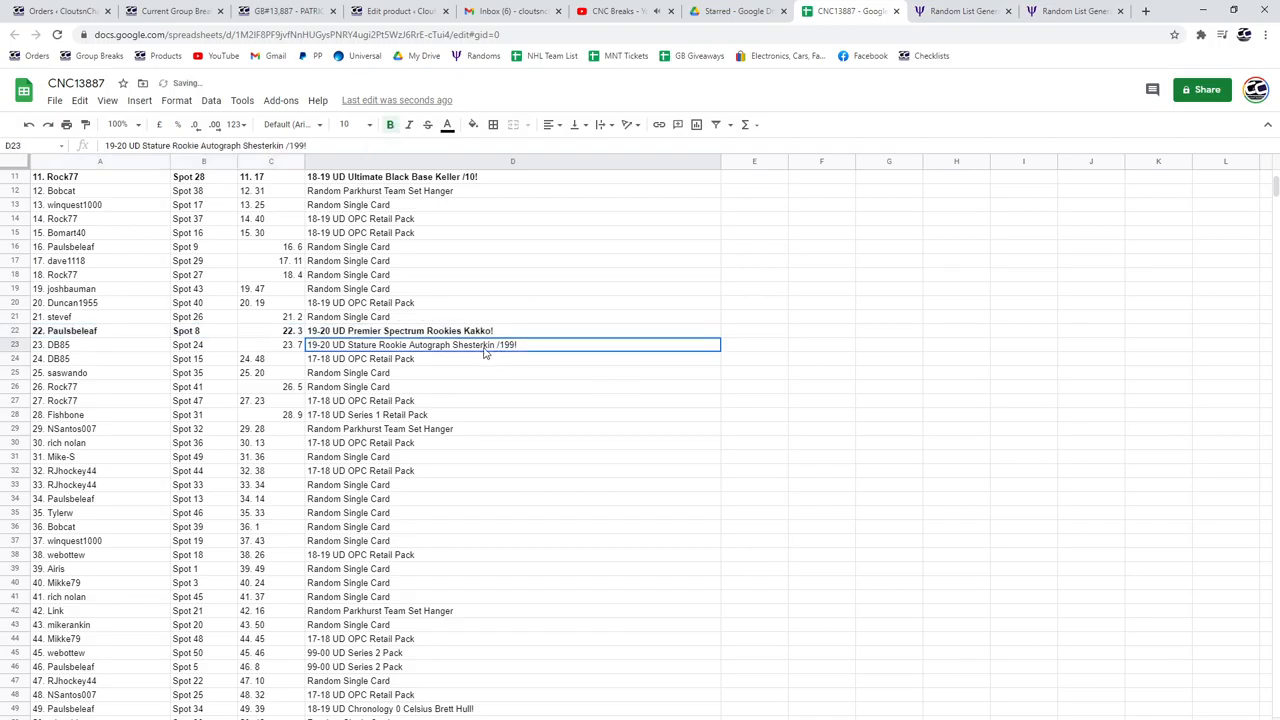